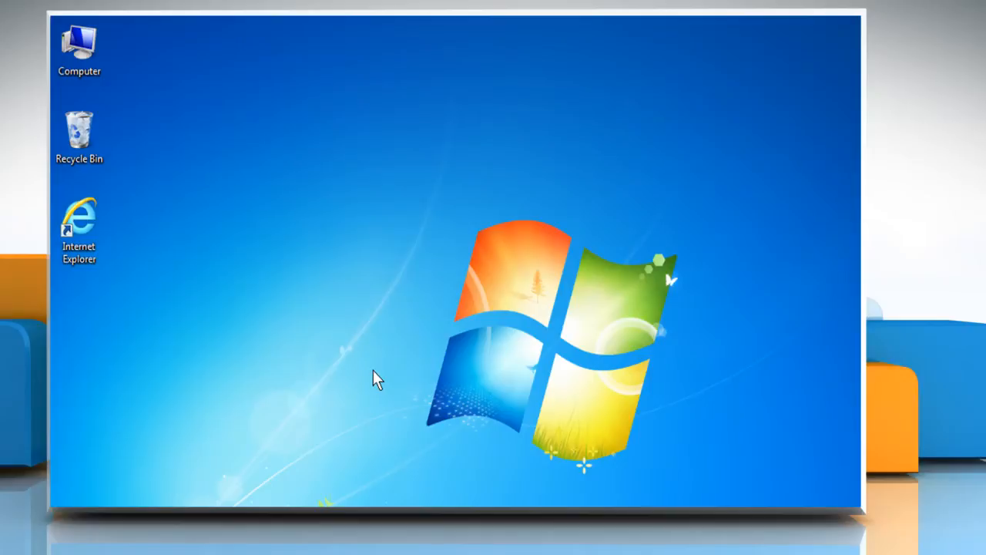
pyautogui.click(80, 224)
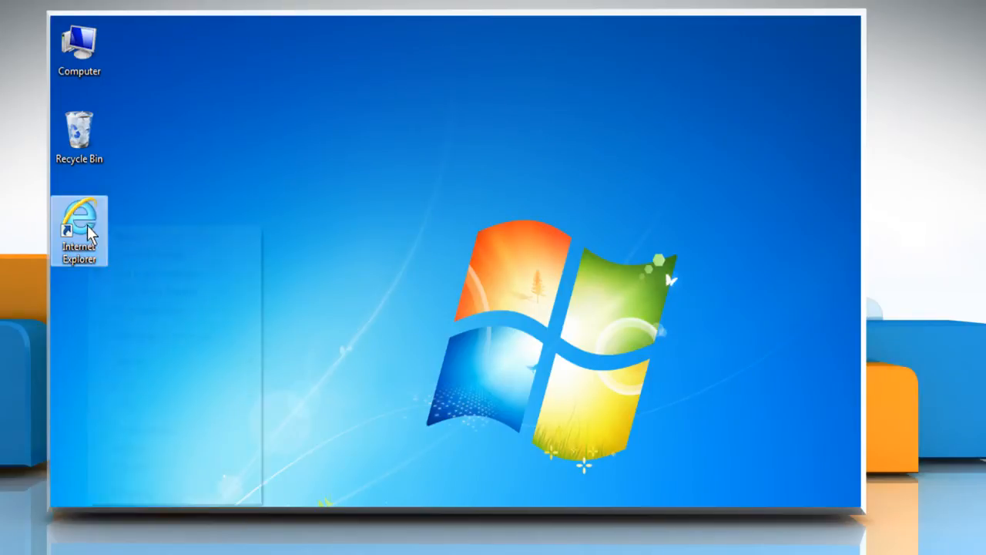
pyautogui.doubleClick(77, 223)
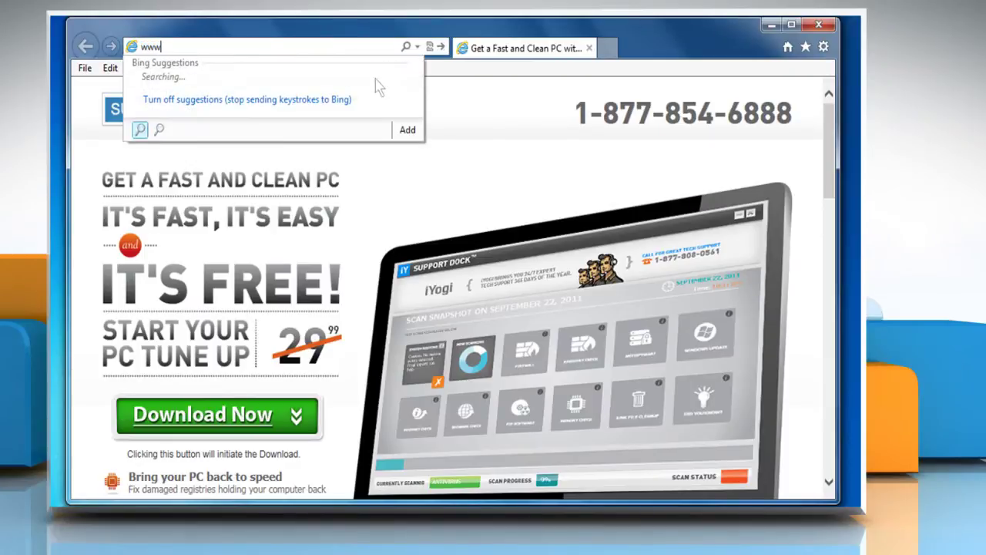
pyautogui.write('http://www.twitter.com/')
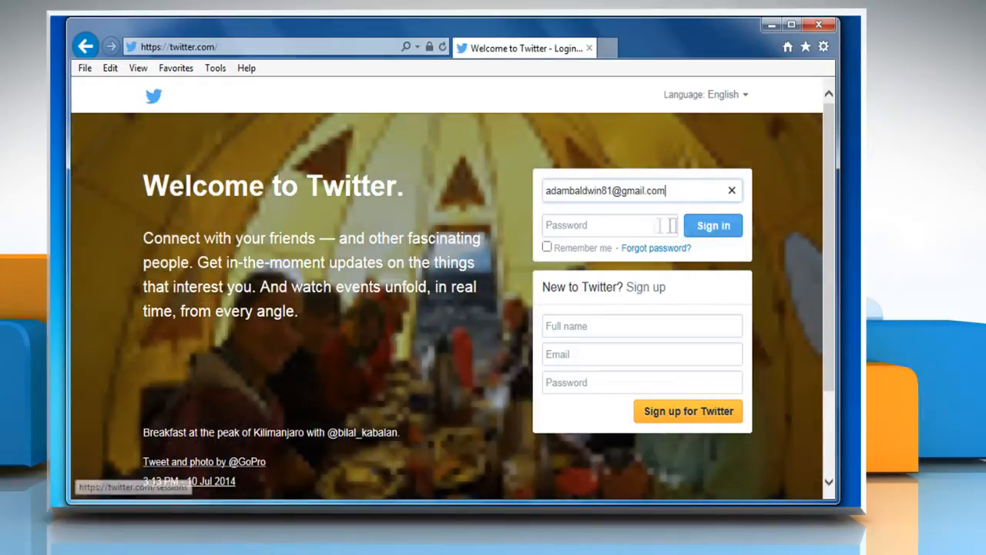
pyautogui.click(712, 225)
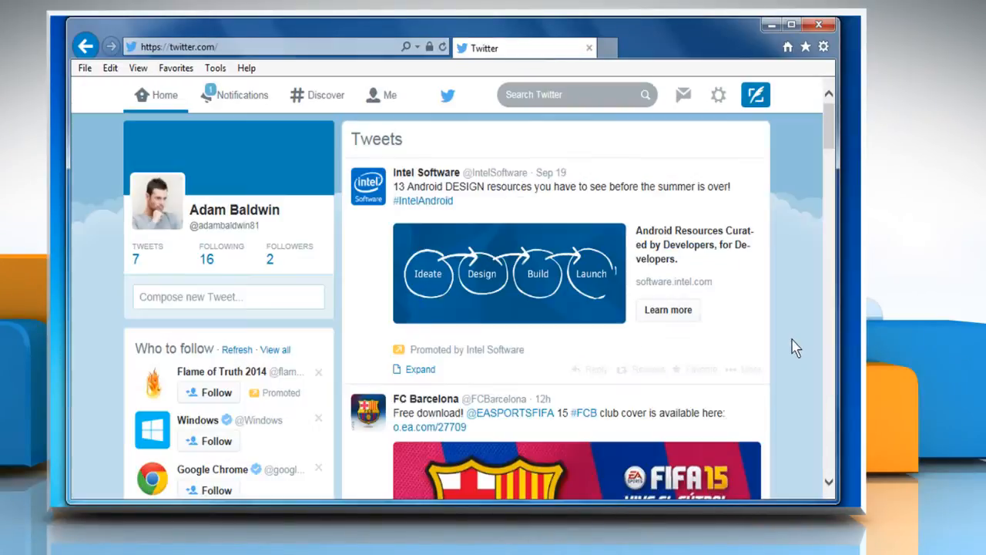
pyautogui.moveTo(394, 108)
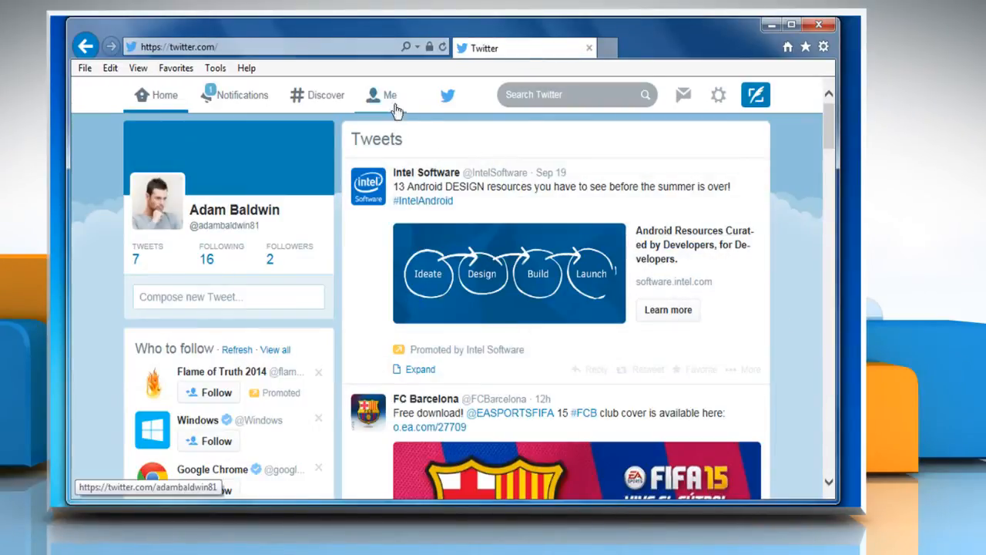
pyautogui.click(387, 96)
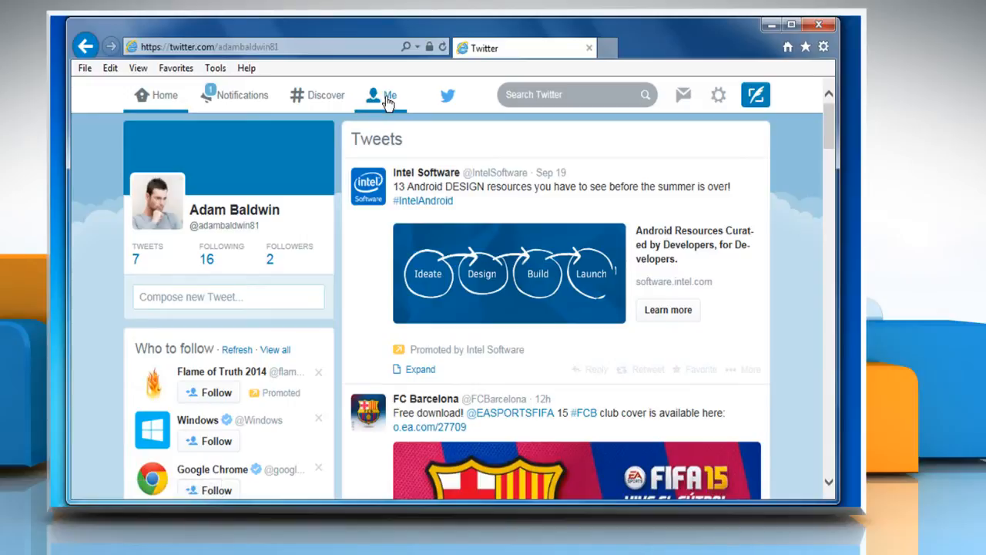
# Step: Pin the "Good job everyone." tweet to the profile and view it as the Pinned Tweet
pyautogui.click(385, 95)
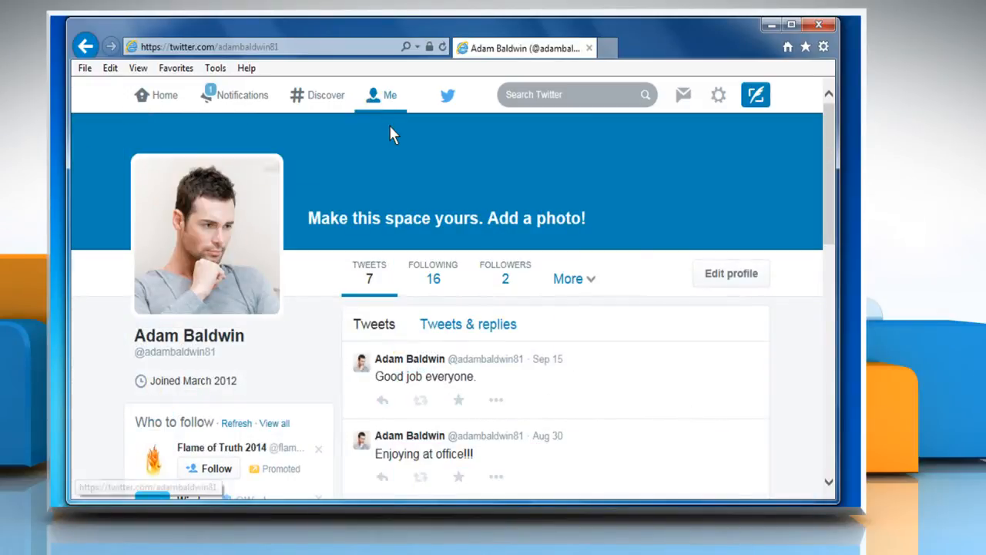
pyautogui.moveTo(478, 390)
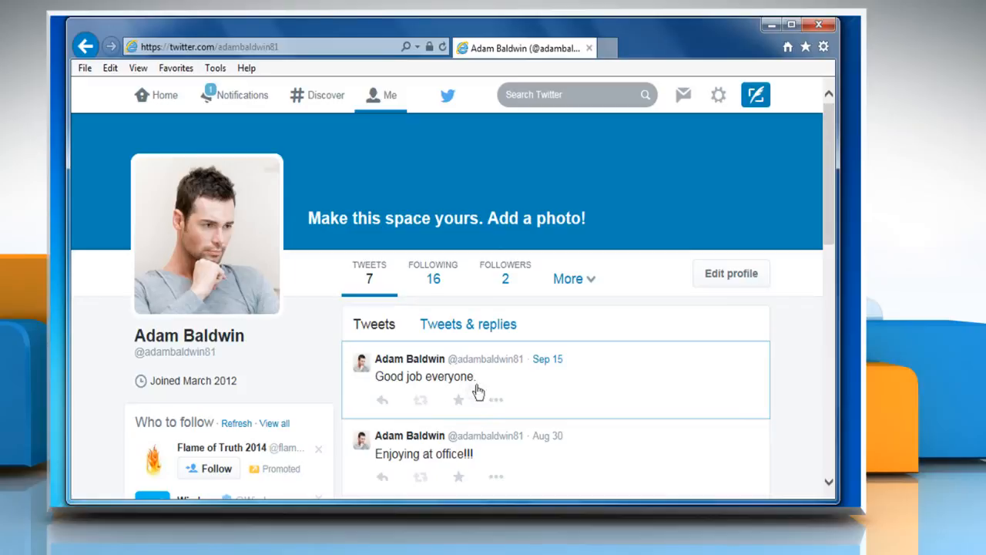
pyautogui.click(495, 401)
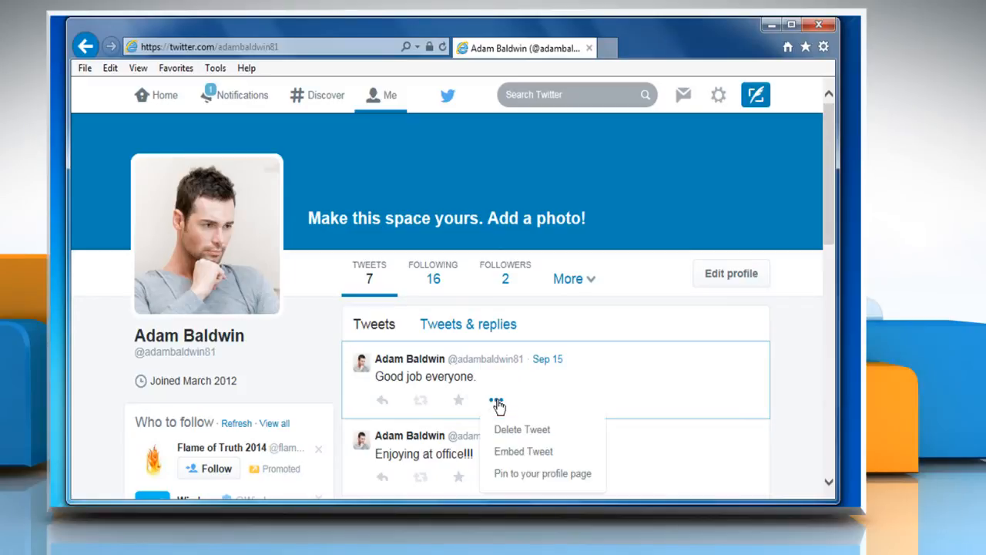
pyautogui.moveTo(524, 451)
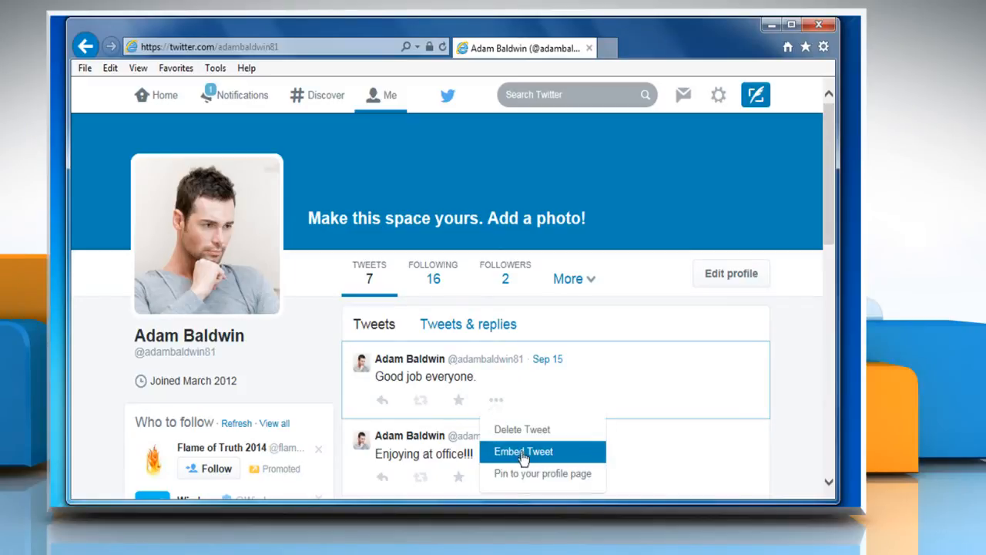
pyautogui.click(543, 473)
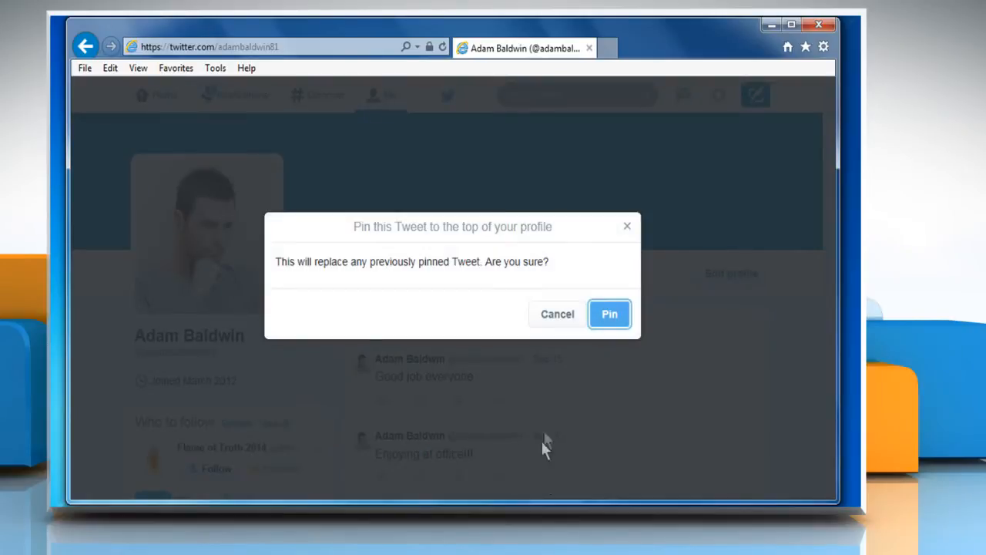
pyautogui.click(611, 314)
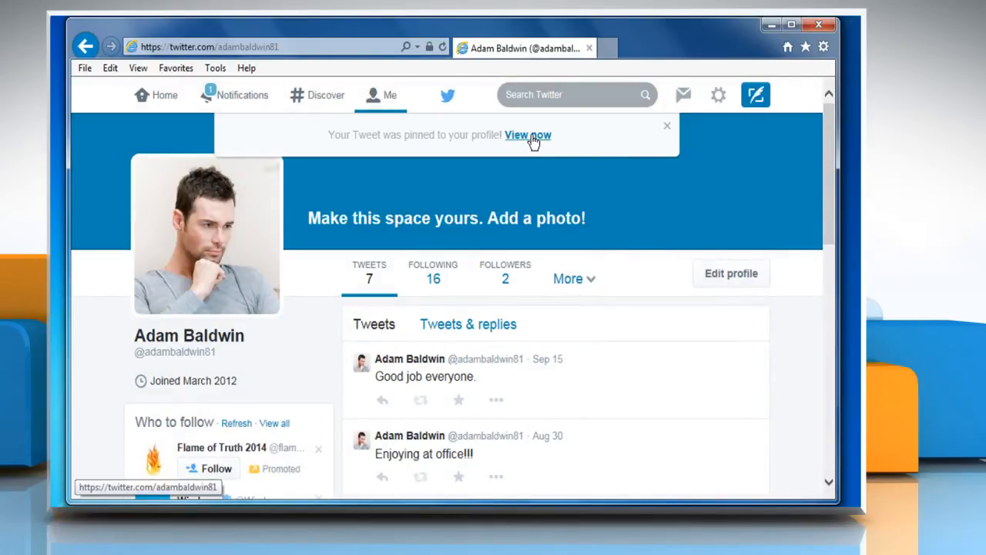
pyautogui.click(527, 136)
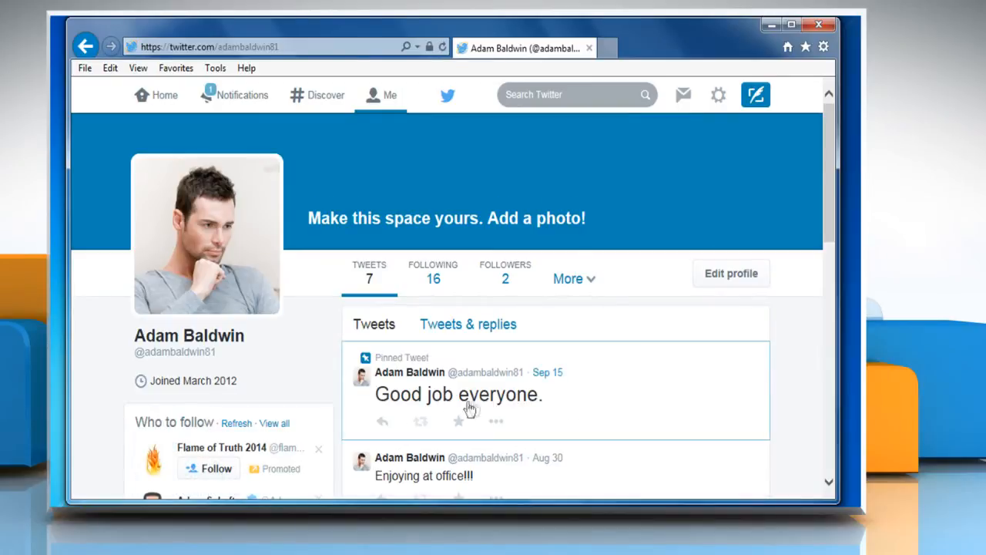
pyautogui.moveTo(598, 404)
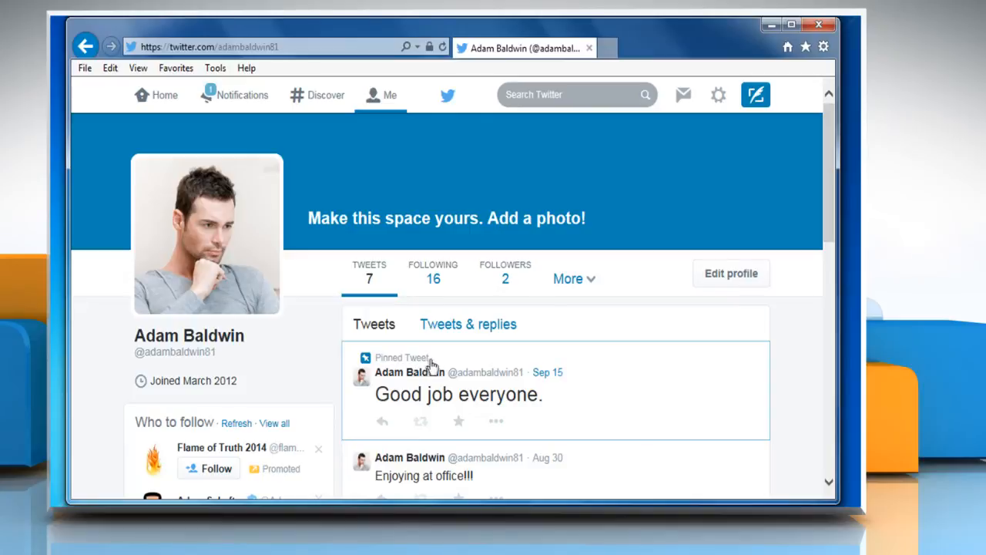
# Step: Unpin the "Good job everyone." tweet so it loses its Pinned Tweet label
pyautogui.click(496, 420)
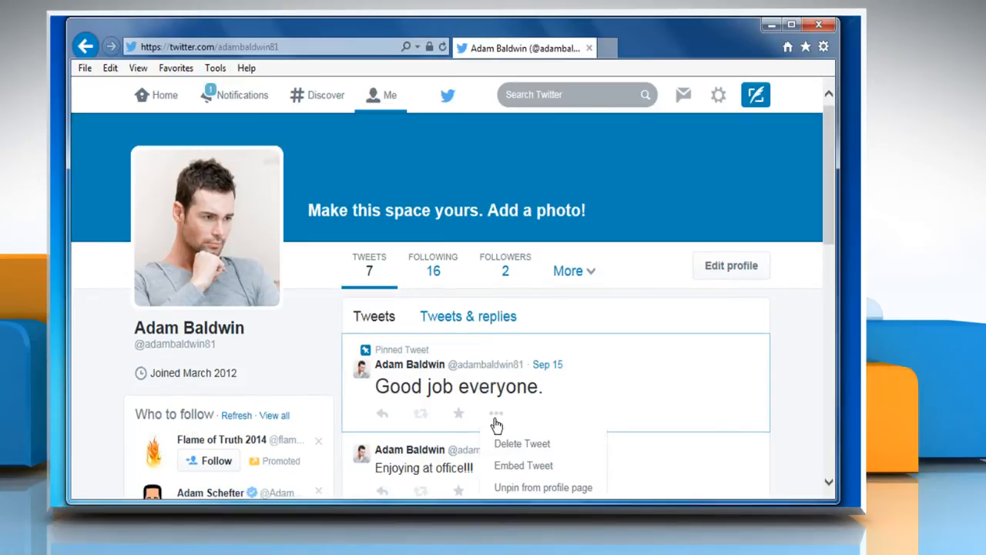
pyautogui.moveTo(542, 487)
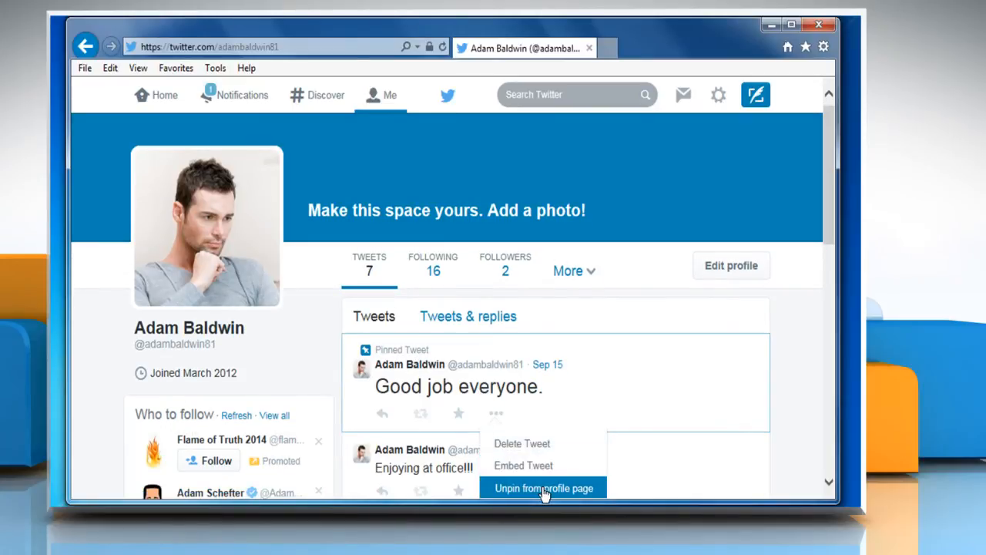
pyautogui.click(542, 487)
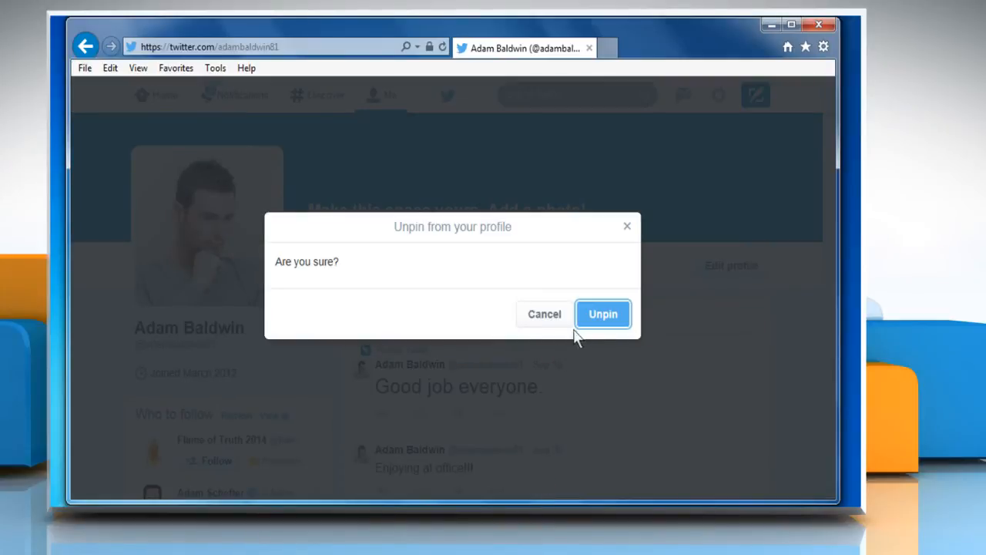
pyautogui.click(602, 314)
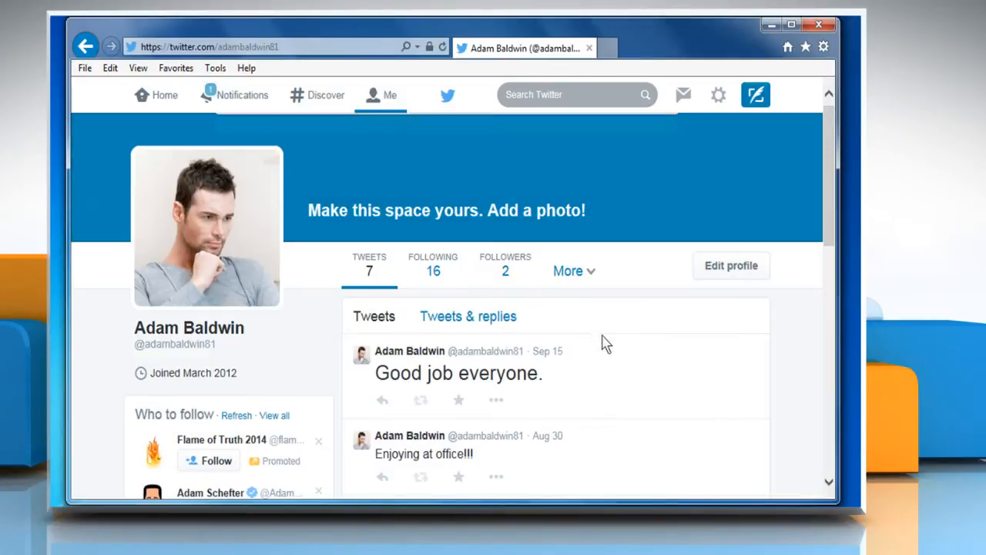